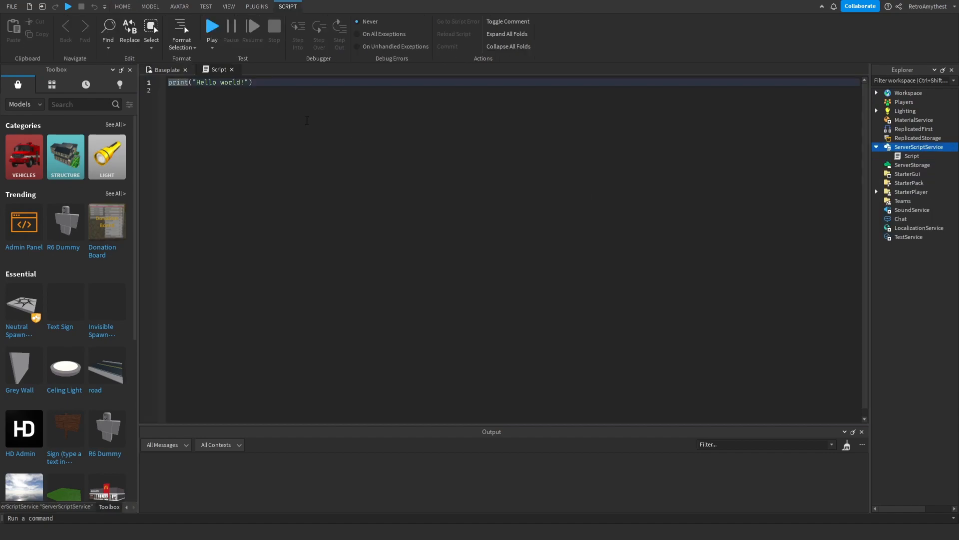
Step: Rename the ServerScriptService script to LeaderstatsScript and clear its Hello world code
click(911, 155)
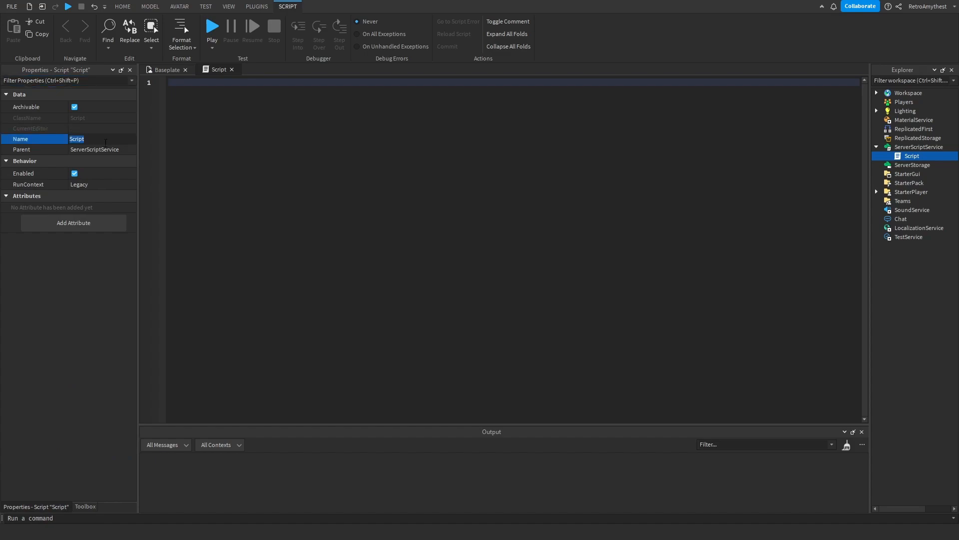
text(Leaderstats)
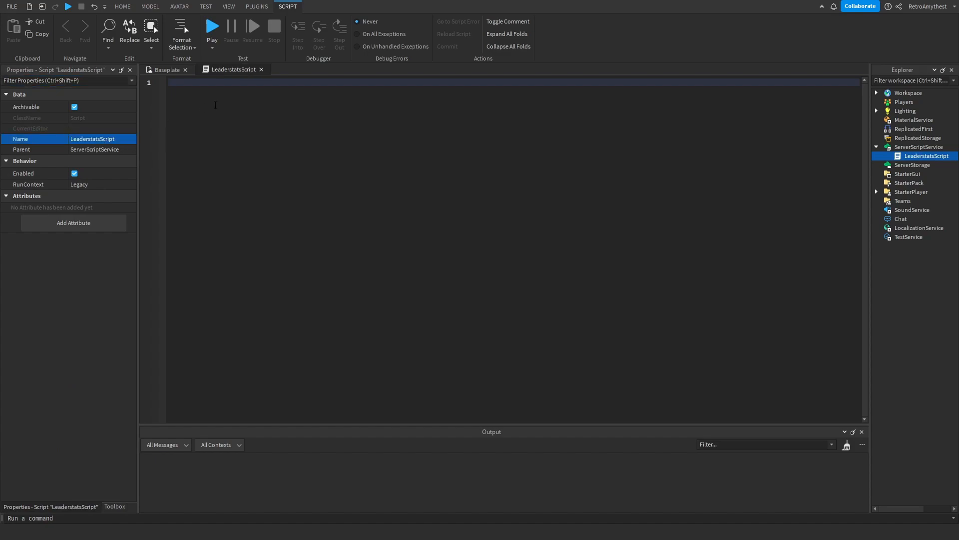
mouse_move(412, 122)
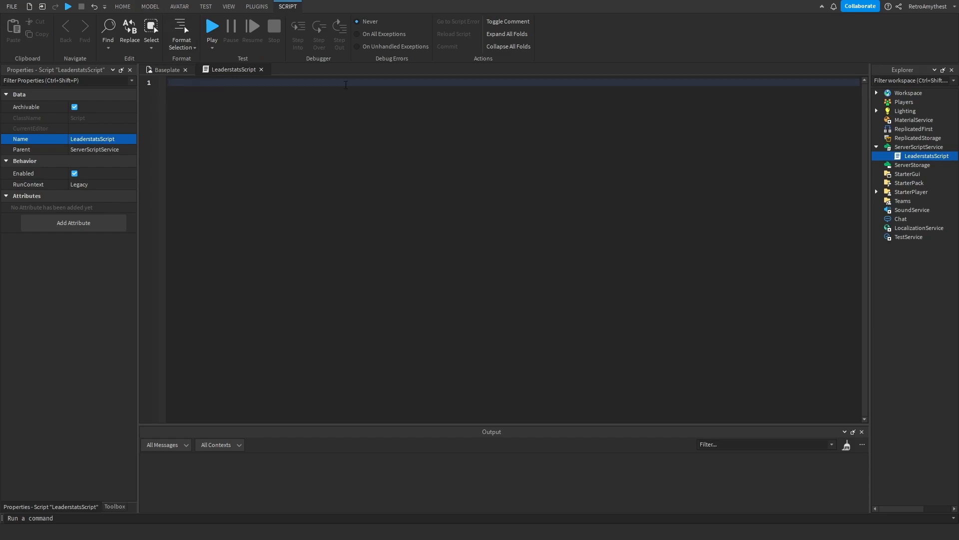
mouse_move(396, 92)
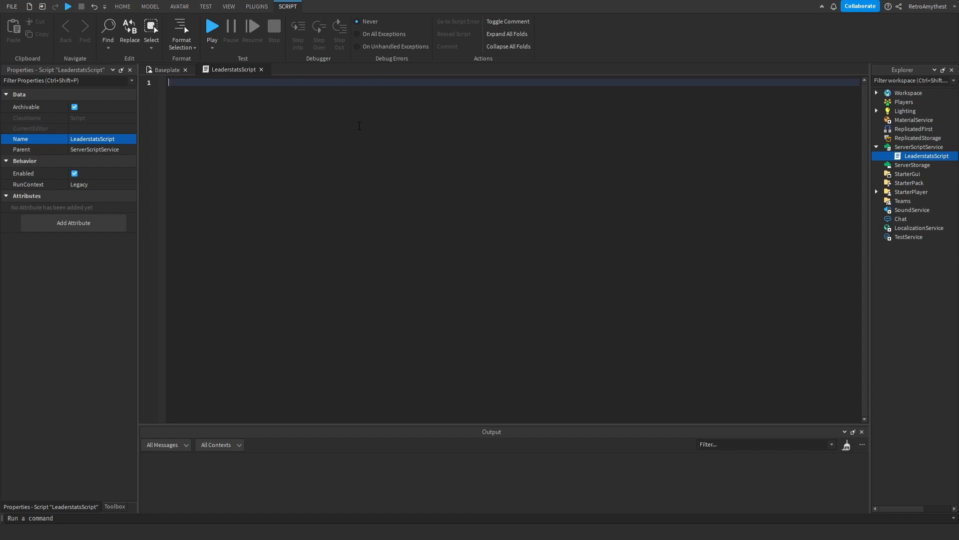
Step: Write a PlayerAdded handler parenting a leaderstats Folder and a Cash IntValue to each player
text(game.Players.PlayerAdded:c)
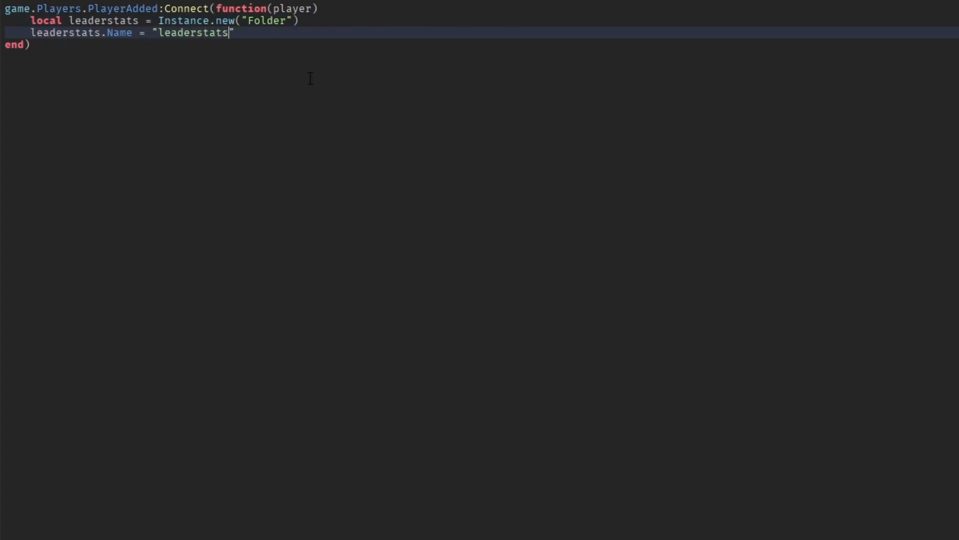
text(leaderstats.Parent = player)
text(local cash = Instance.new("IntValue)
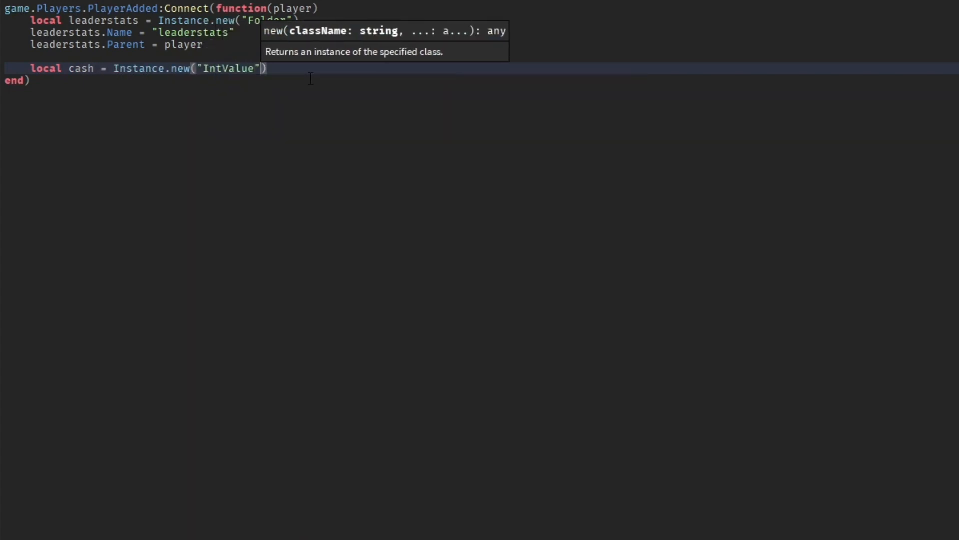
text(cash.Parent = leaderstats)
text(cash.Name = "Cash")
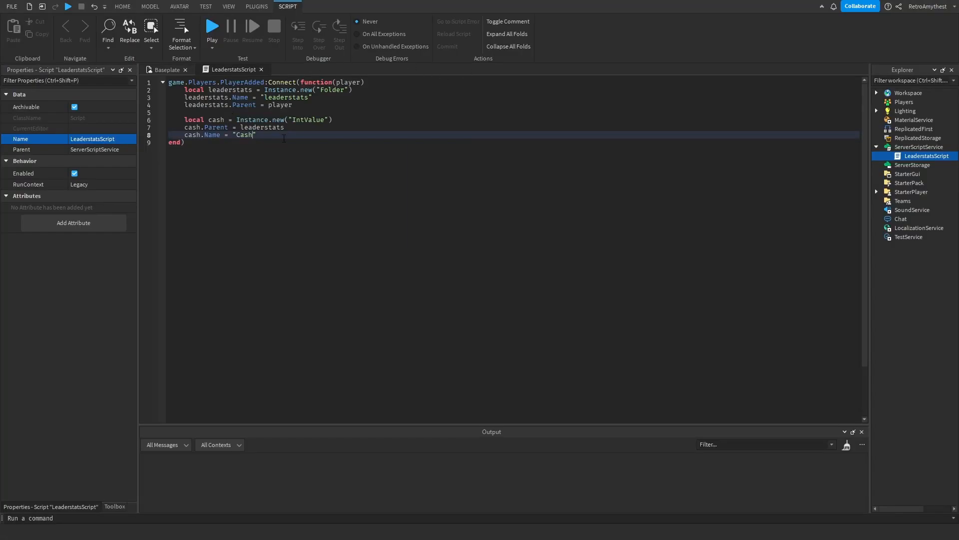
double_click(215, 120)
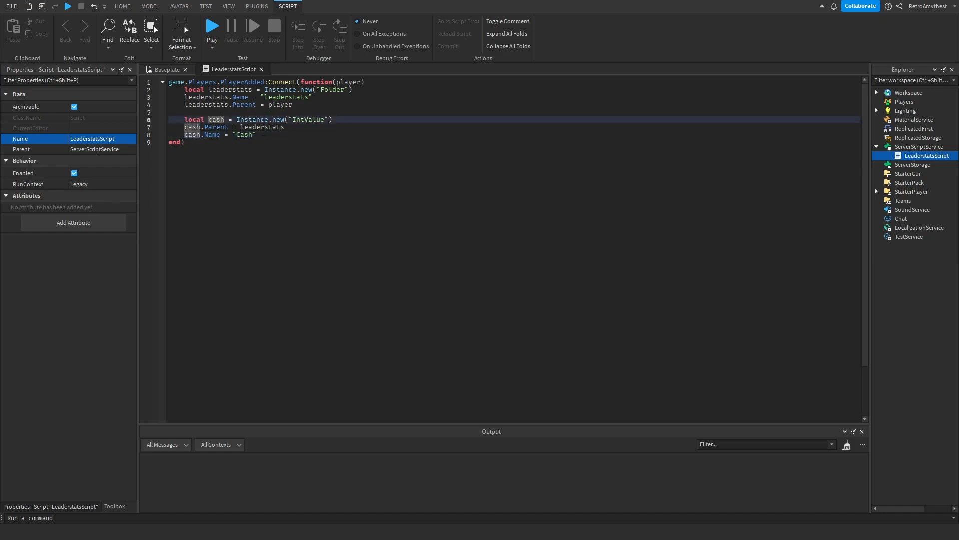
text(gems)
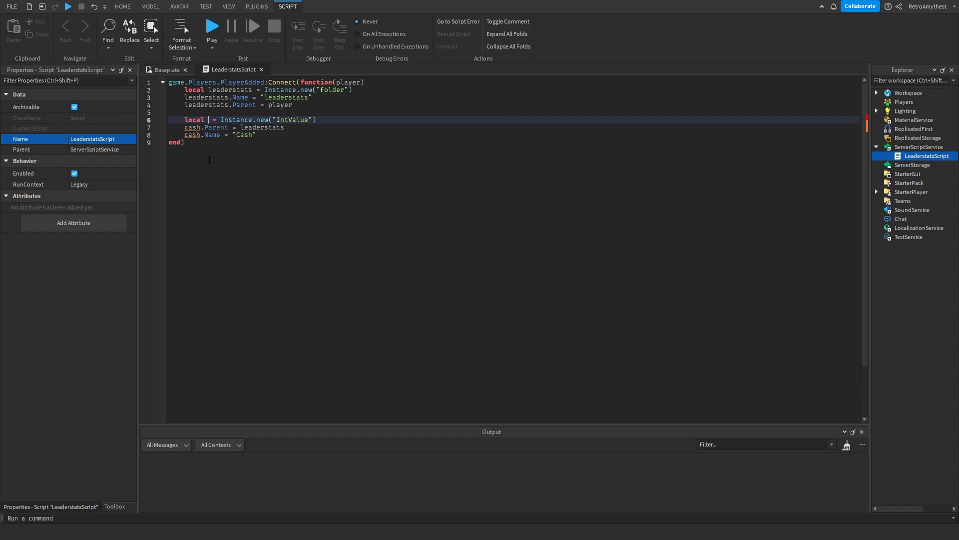
text(cash)
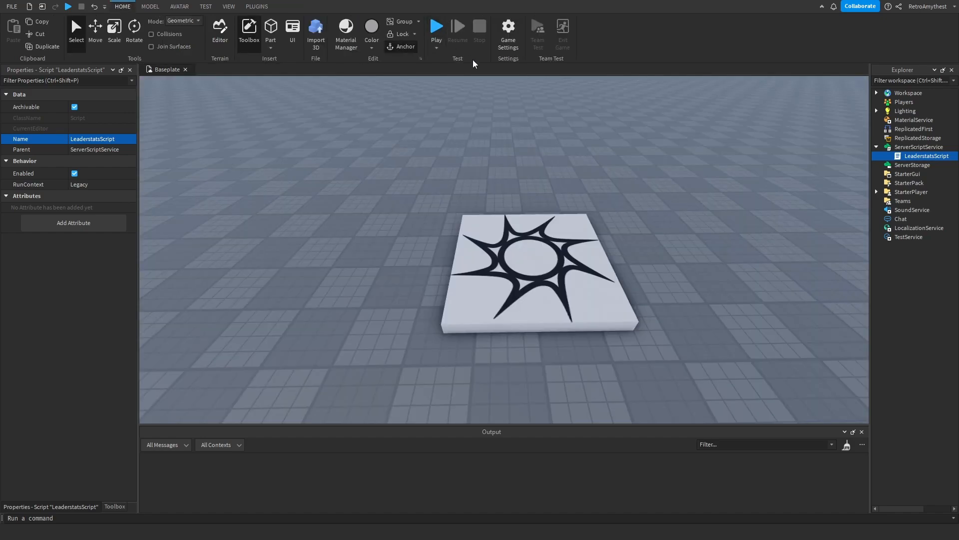
Step: Start a test play of the Baseplate game and stop it
click(436, 27)
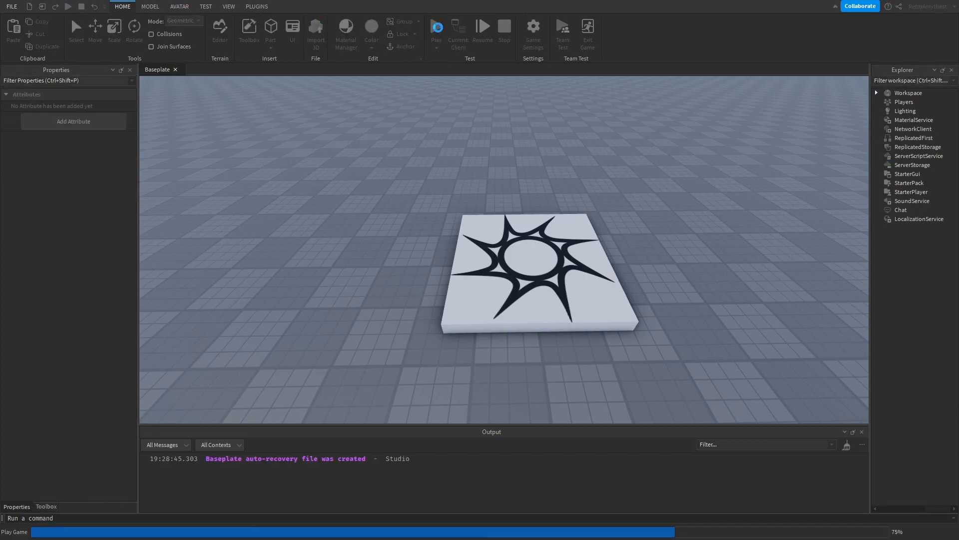
click(436, 26)
text(s)
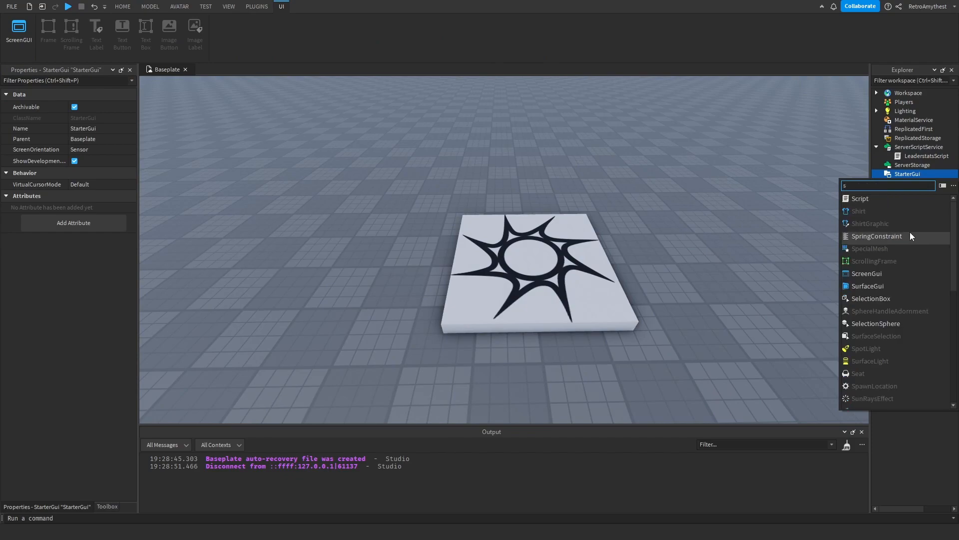
Step: Add a ScreenGui named CashGui under StarterGui with a TextButton inside it
text(cre)
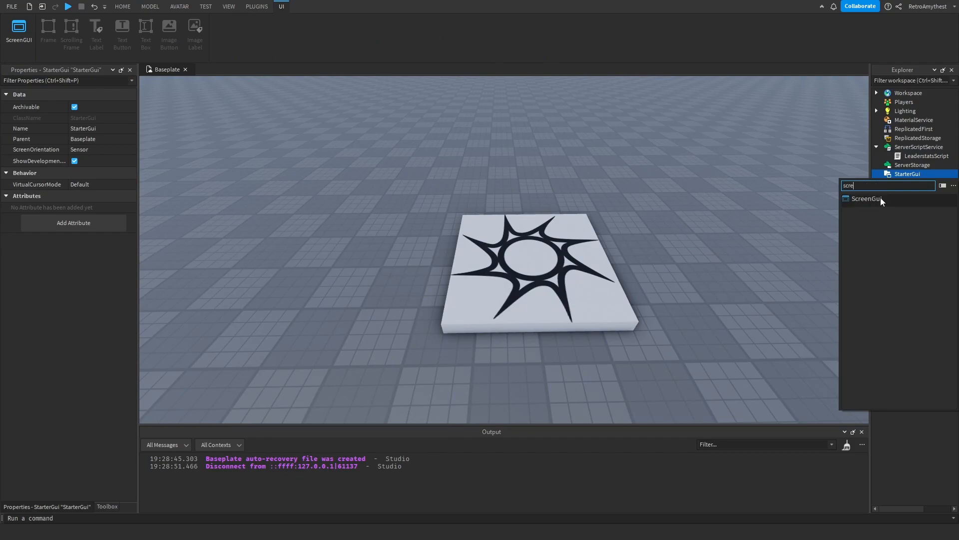
click(865, 198)
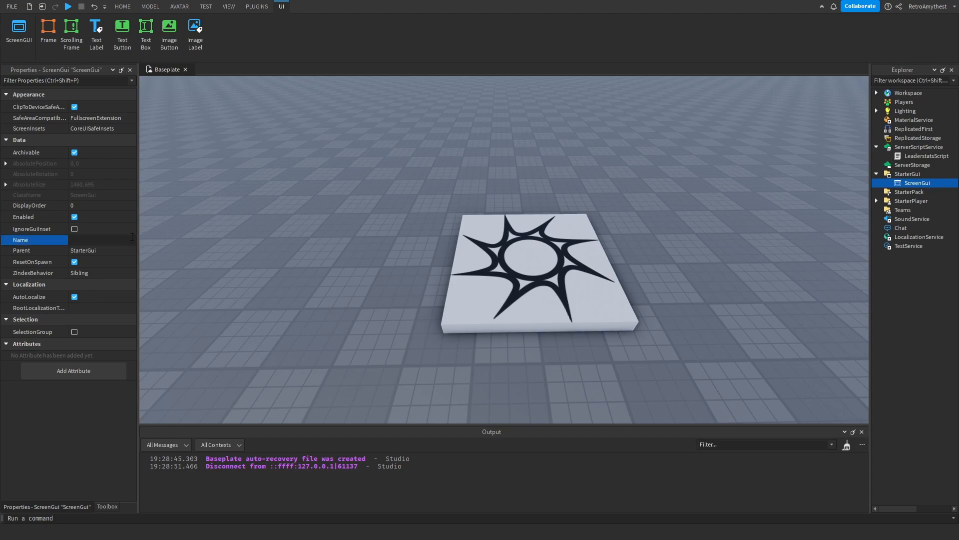
text(CashGui)
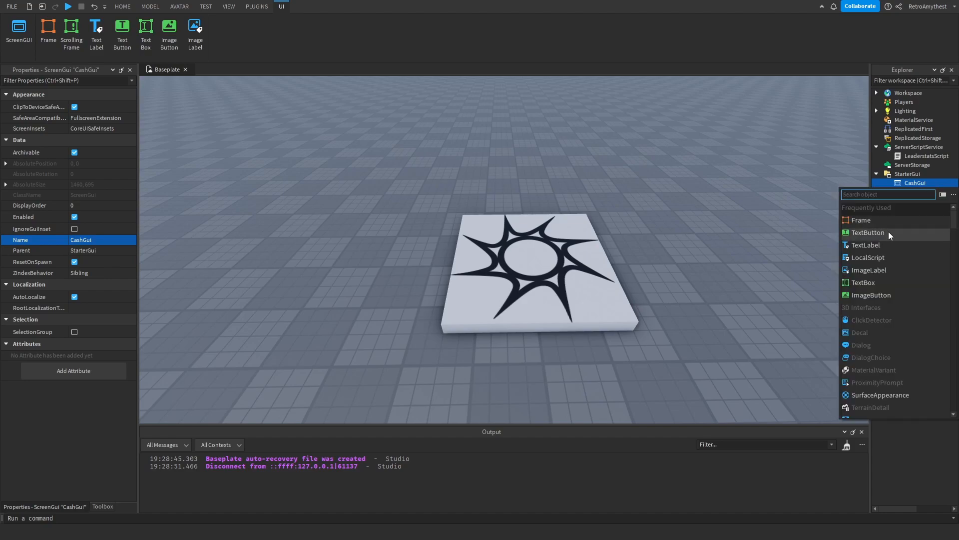
click(867, 232)
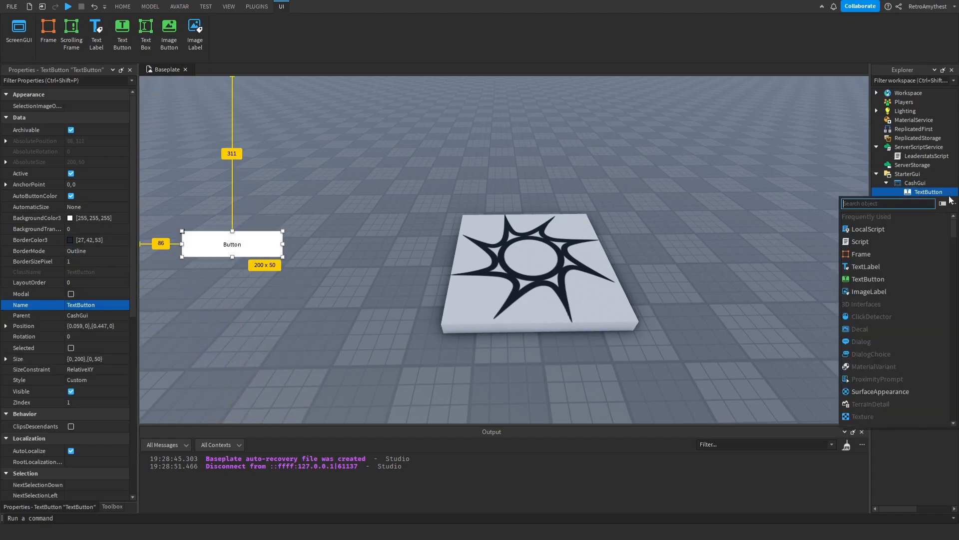
Step: Add a border UIStroke and a UICorner with CornerRadius 0,50 to the button
text(ui)
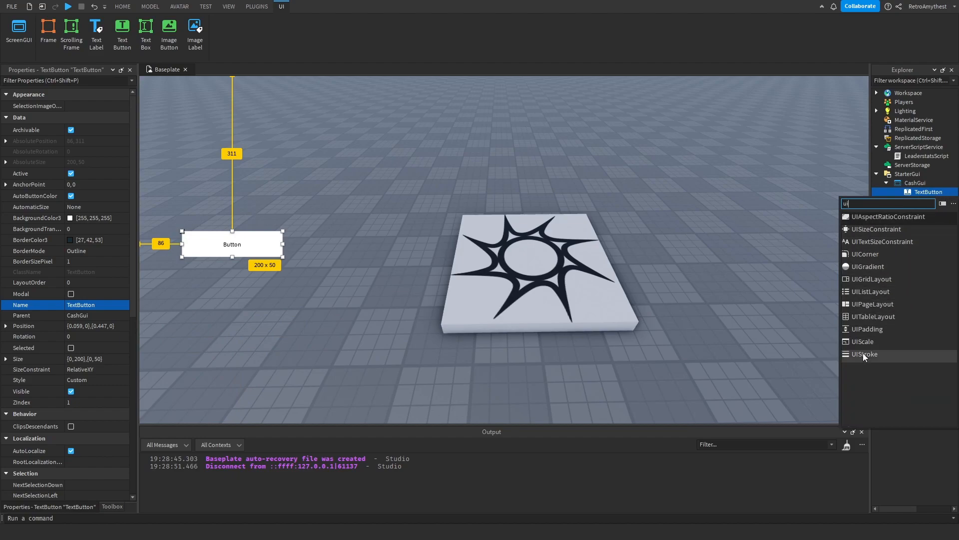
click(865, 354)
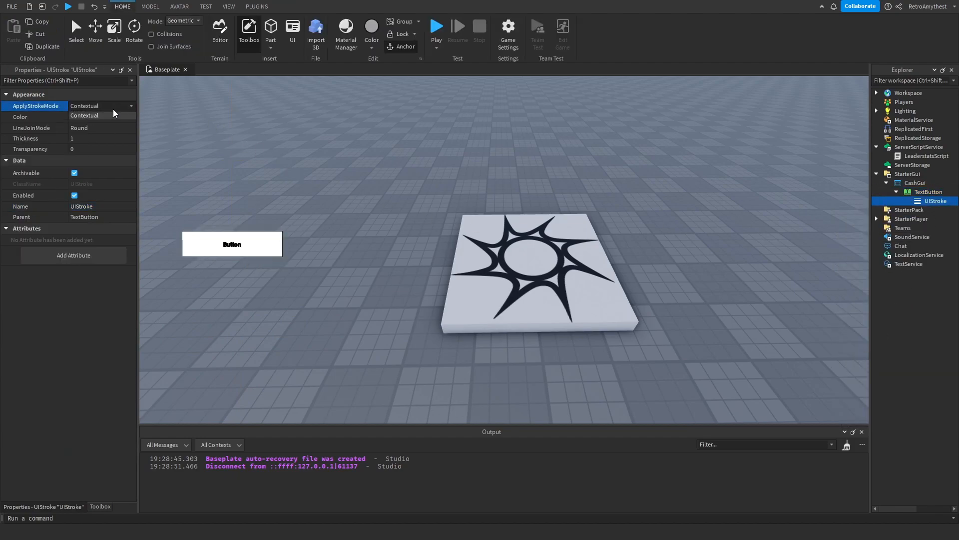
click(84, 115)
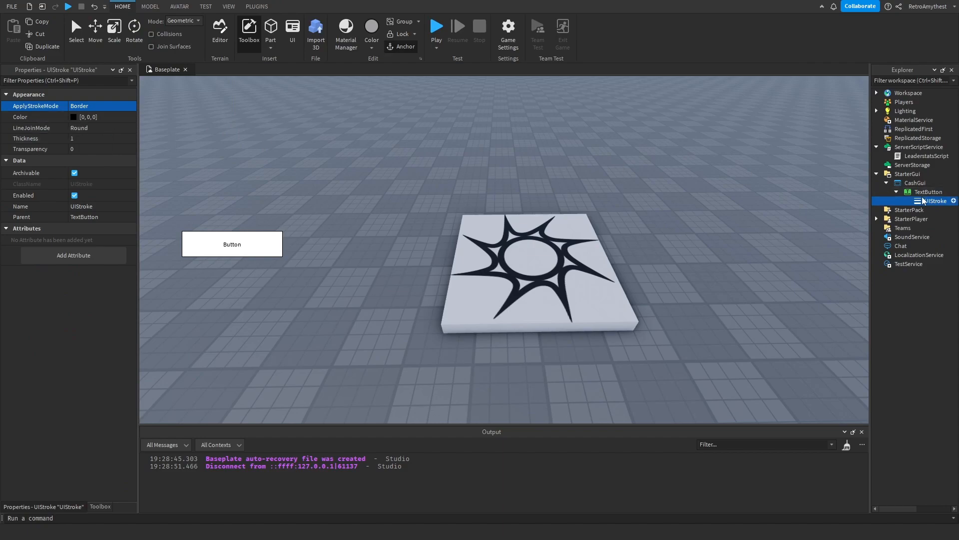
click(280, 7)
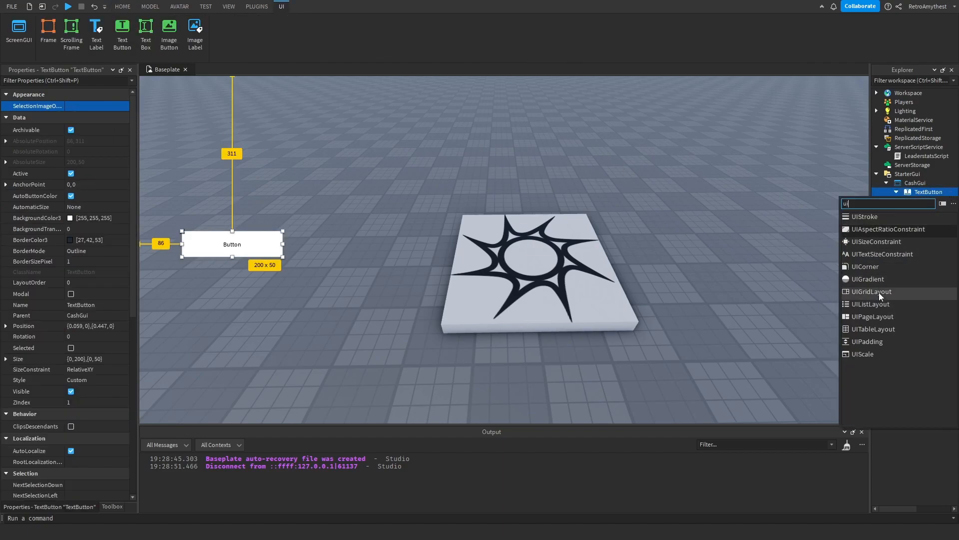
click(865, 266)
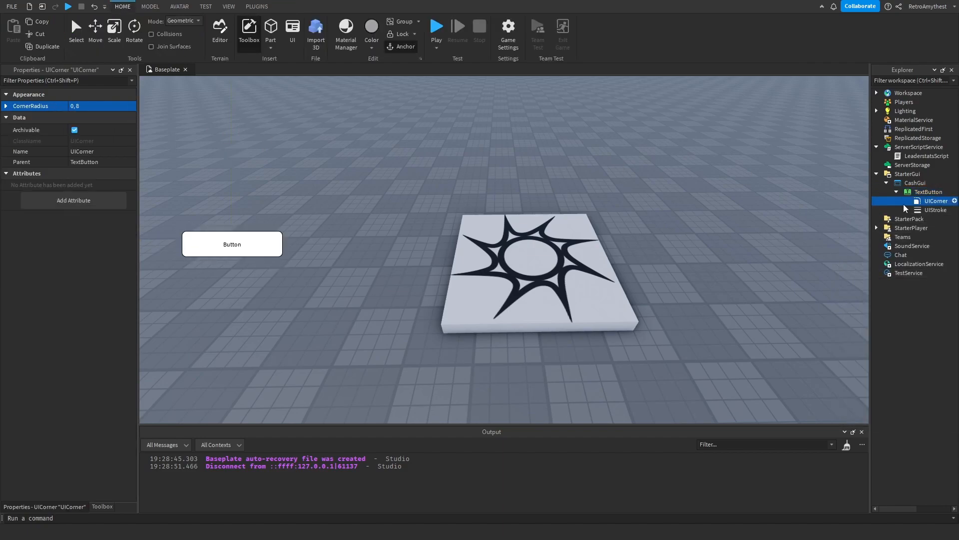
click(102, 106)
text(50)
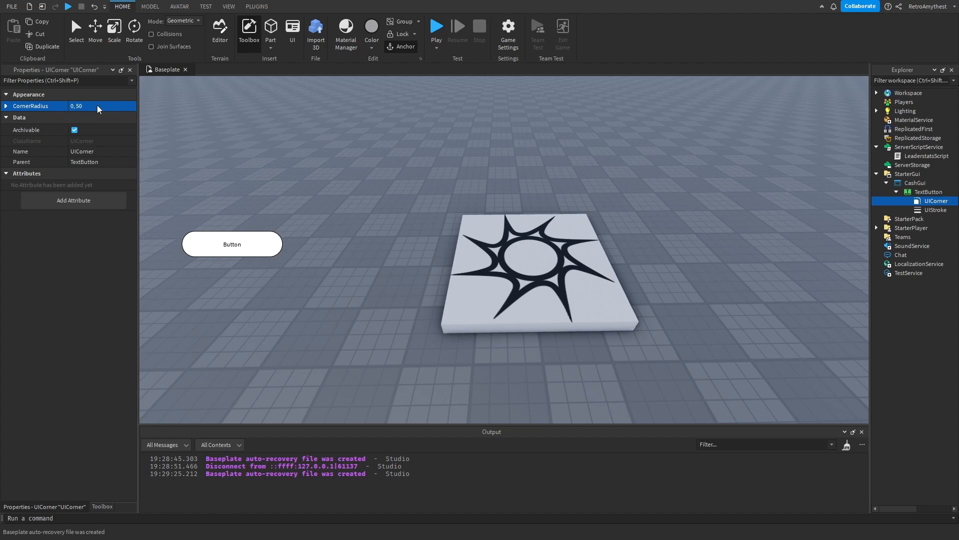
Step: Set the UIStroke colour to teal-blue [63,187,190] and thickness to 5
click(935, 209)
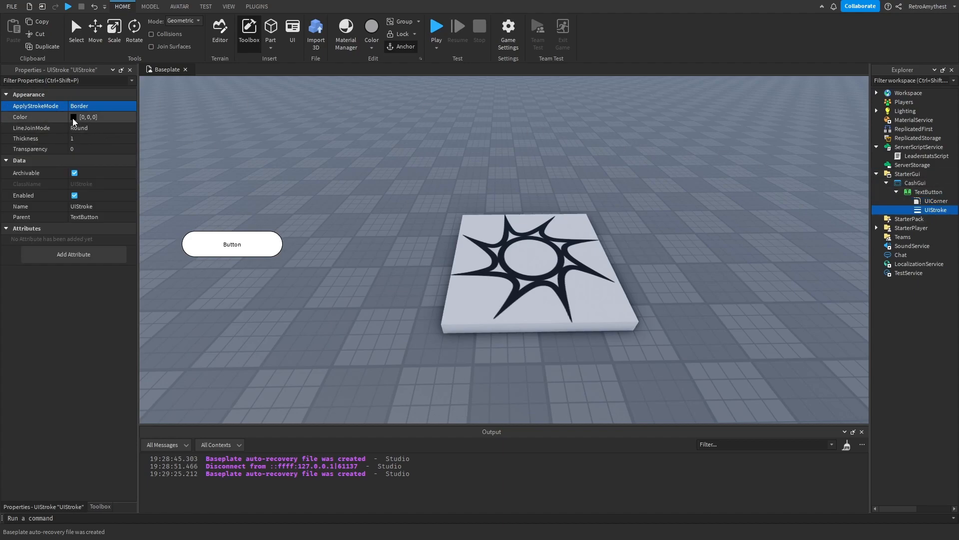
click(73, 117)
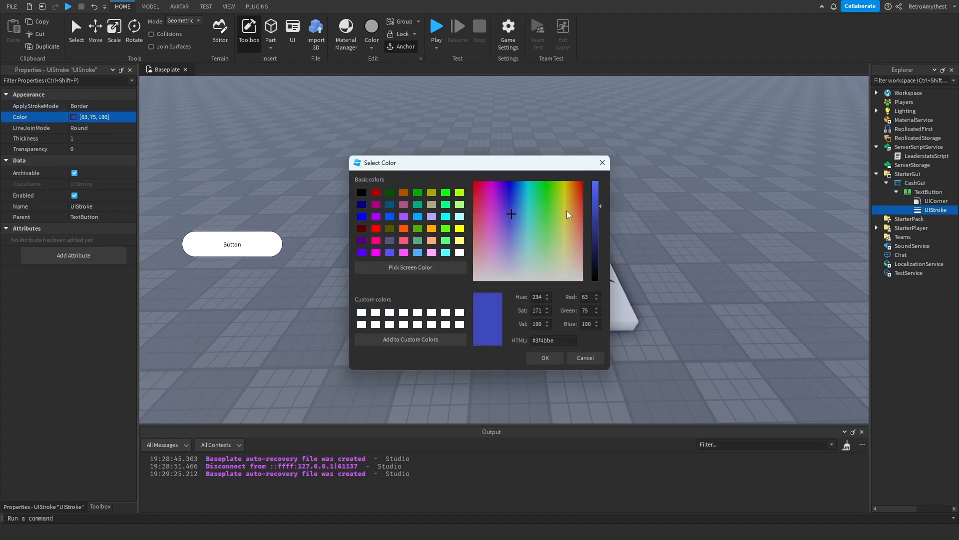
click(523, 218)
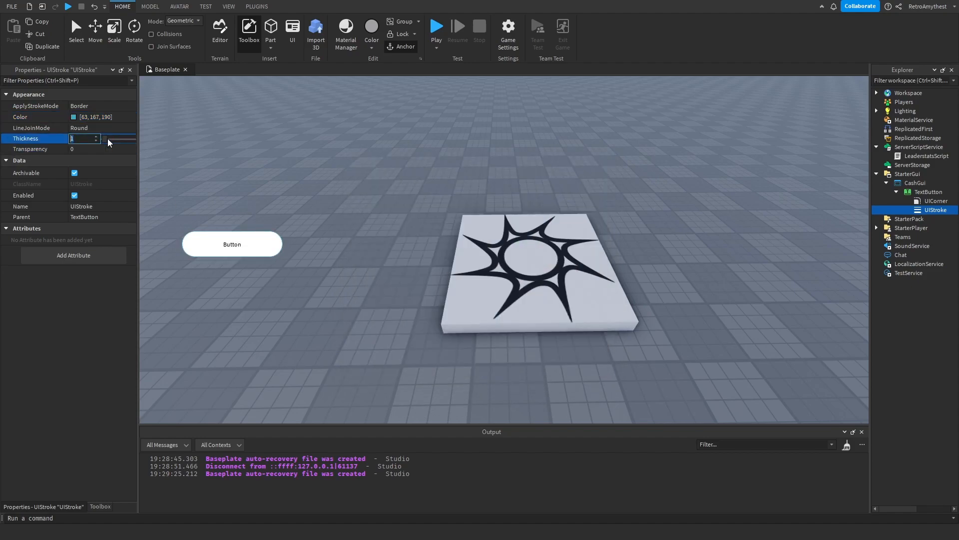
text(5)
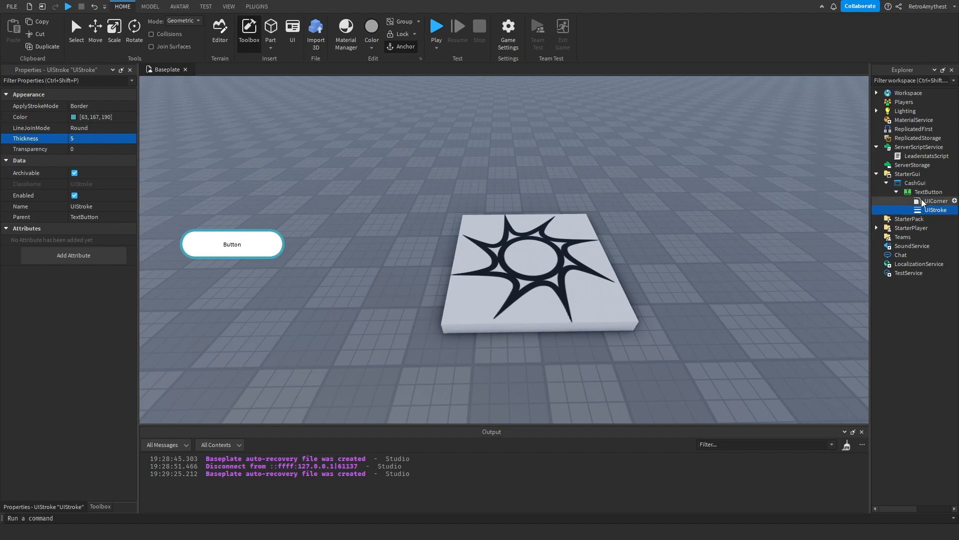
click(927, 192)
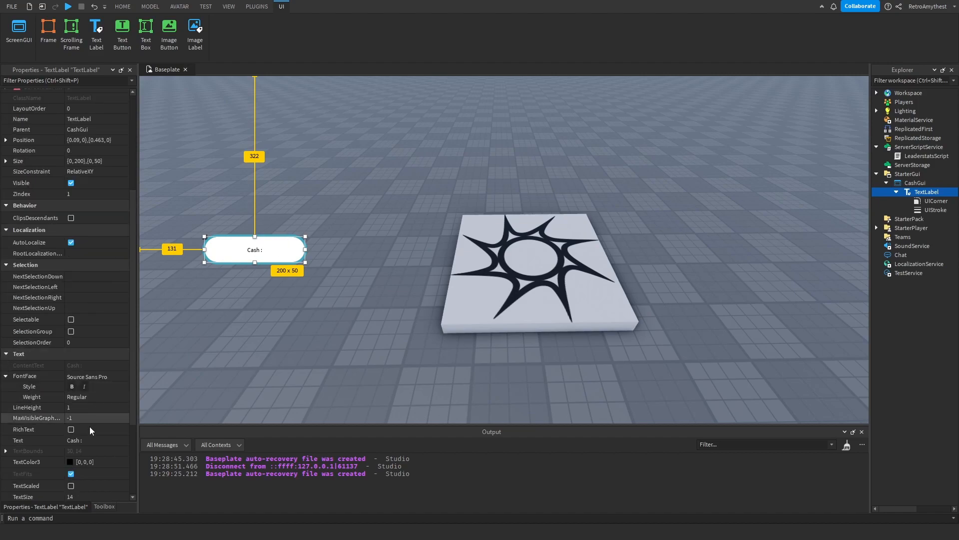
Step: Scale the 'Cash :' label's text and drag the label to the left screen edge
click(96, 377)
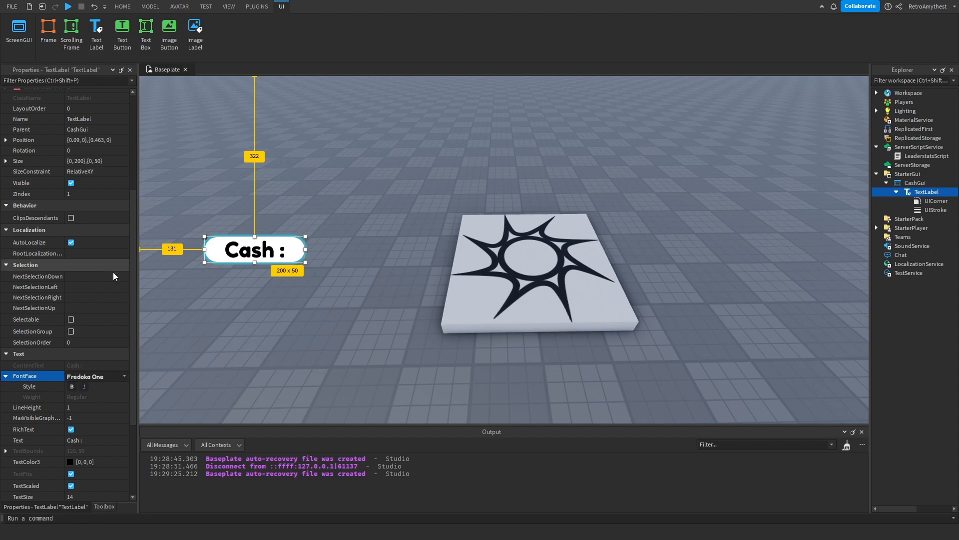
drag(254, 249, 201, 249)
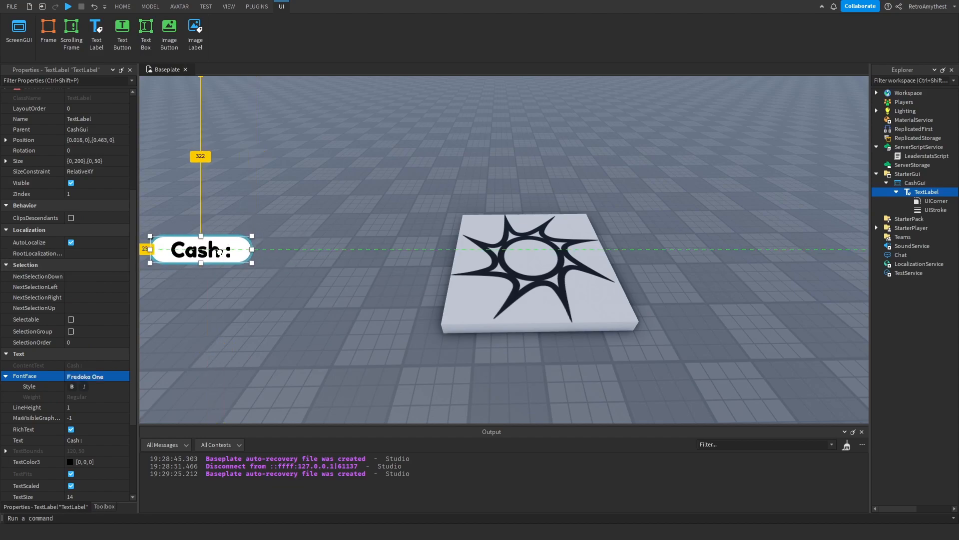
click(122, 7)
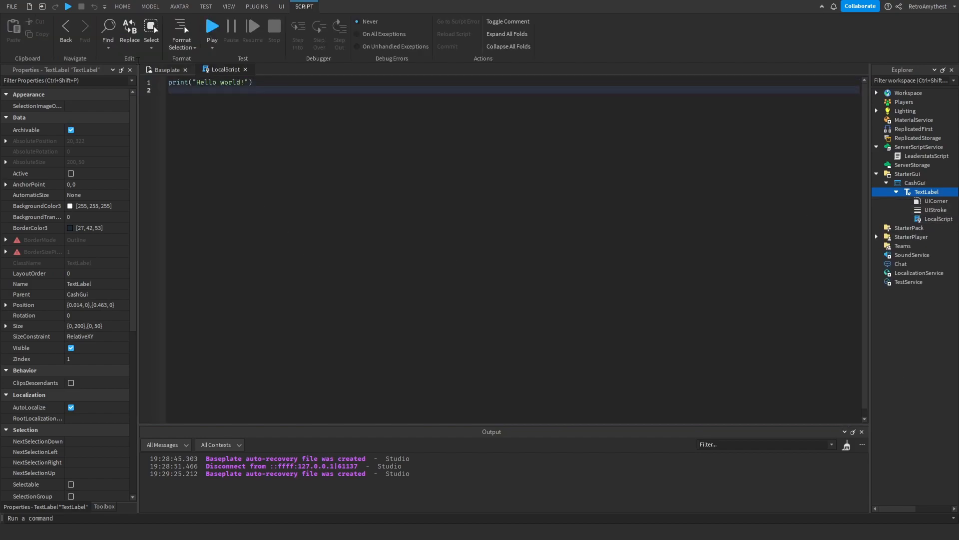
Step: Write a while-true loop setting the label text to "Cash : " plus leaderstats Cash.Value
text(while true do)
text(script)
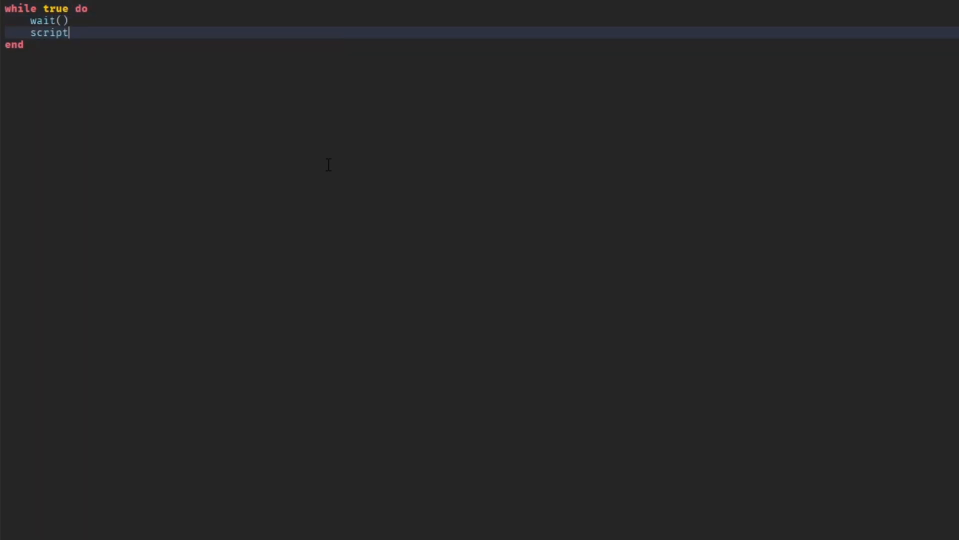
text(.Parent.Text = "Cash")
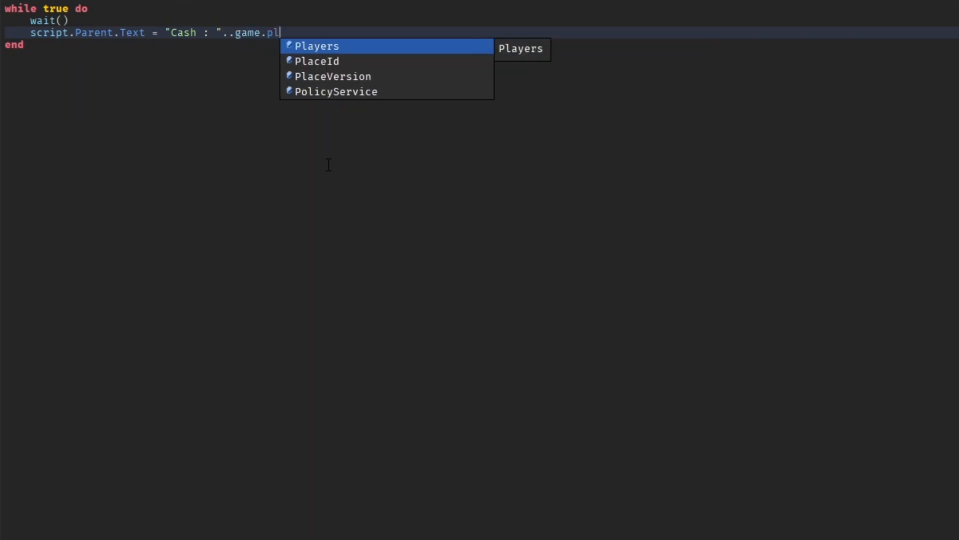
text(Players.LocalPlayer.leaderstats.Cash)
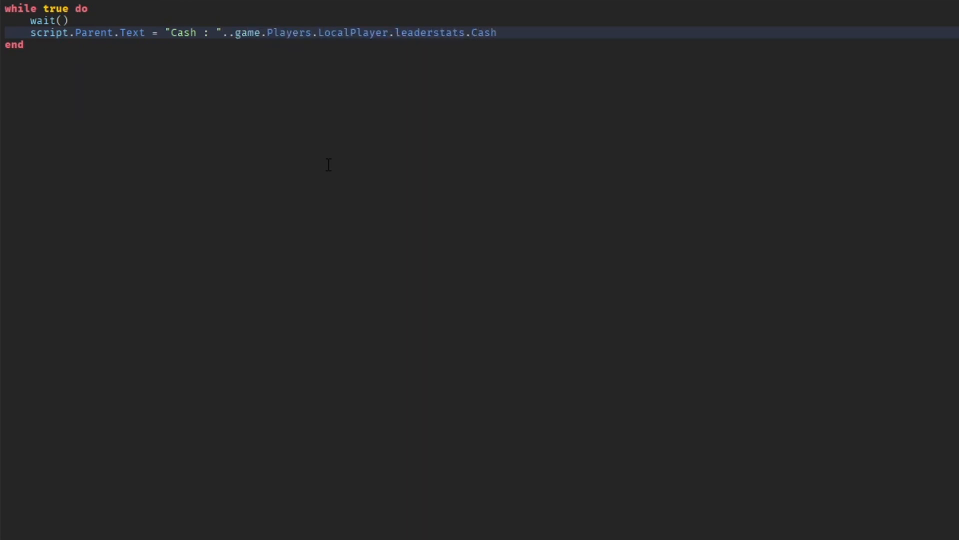
text(.Value)
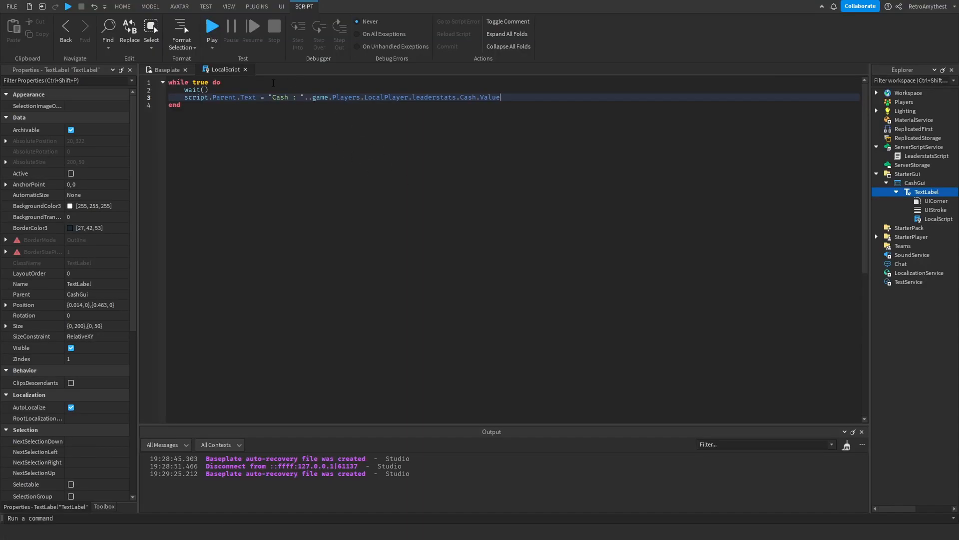
double_click(280, 98)
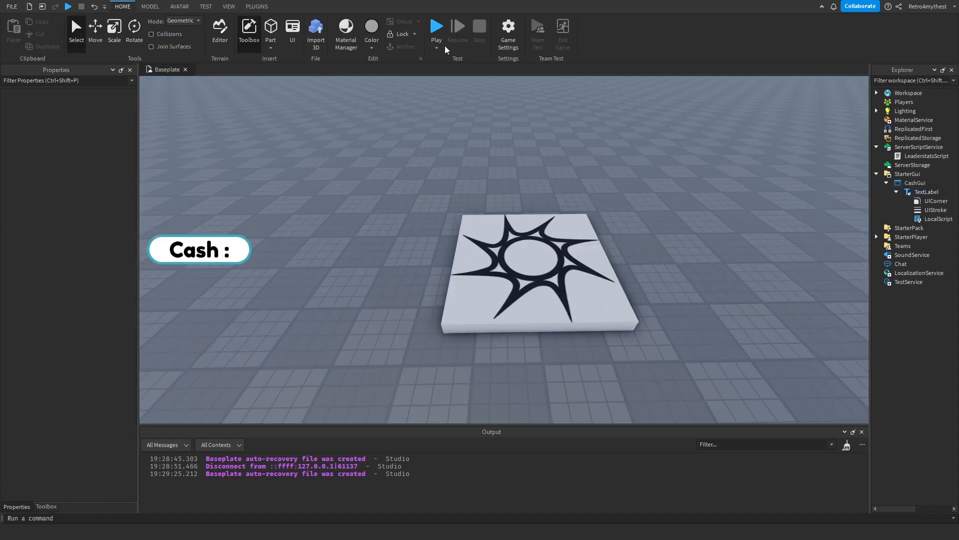
Step: Playtest, set the player's leaderstats Cash to 1000 from Server, then return to Client
click(436, 26)
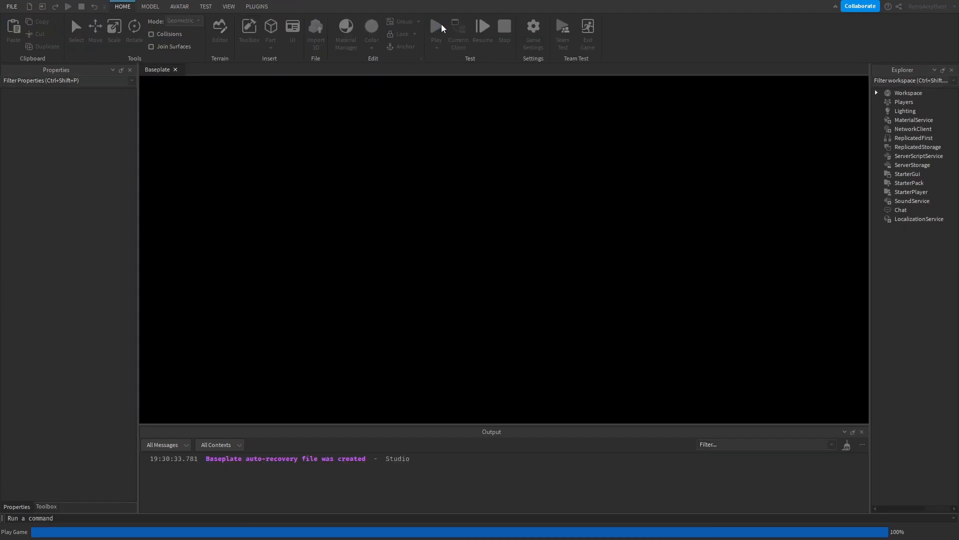
click(436, 25)
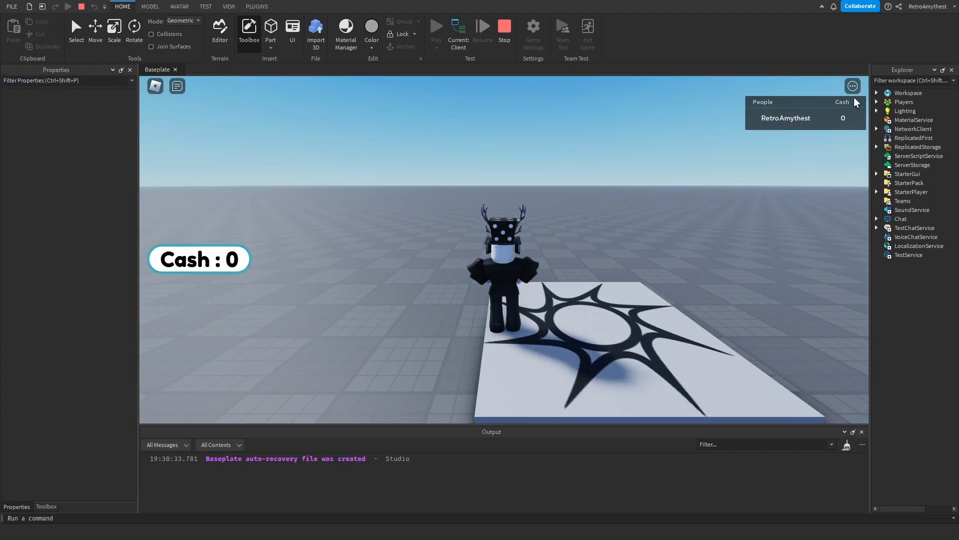
click(457, 31)
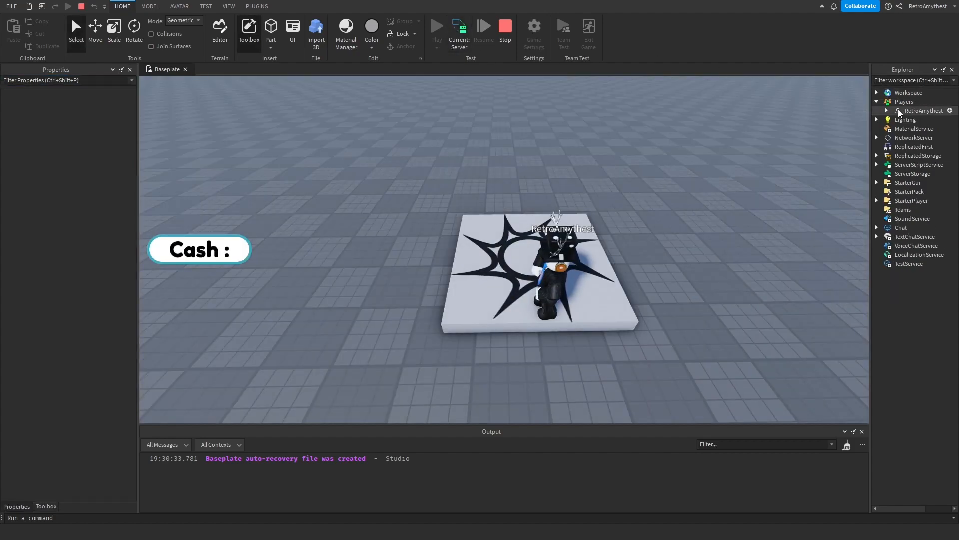
click(930, 129)
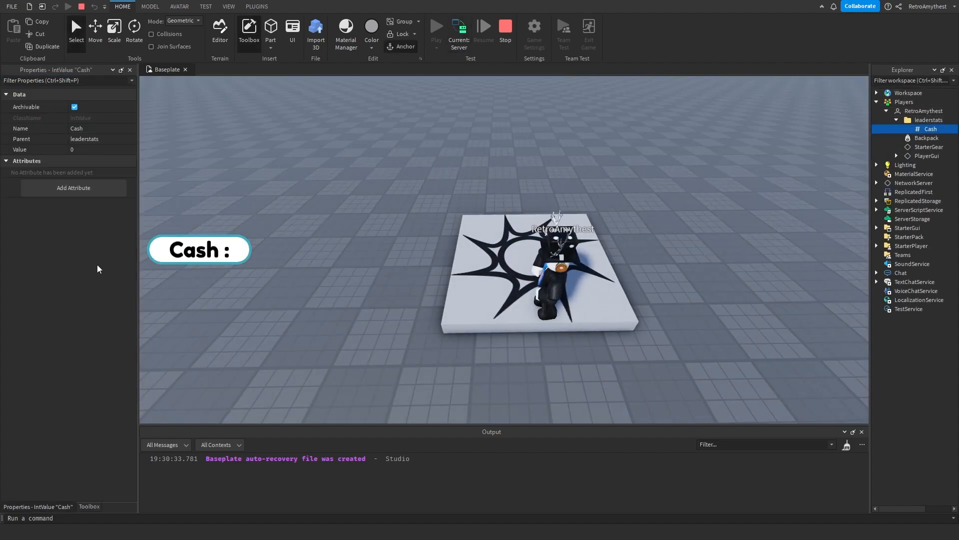
text(1000)
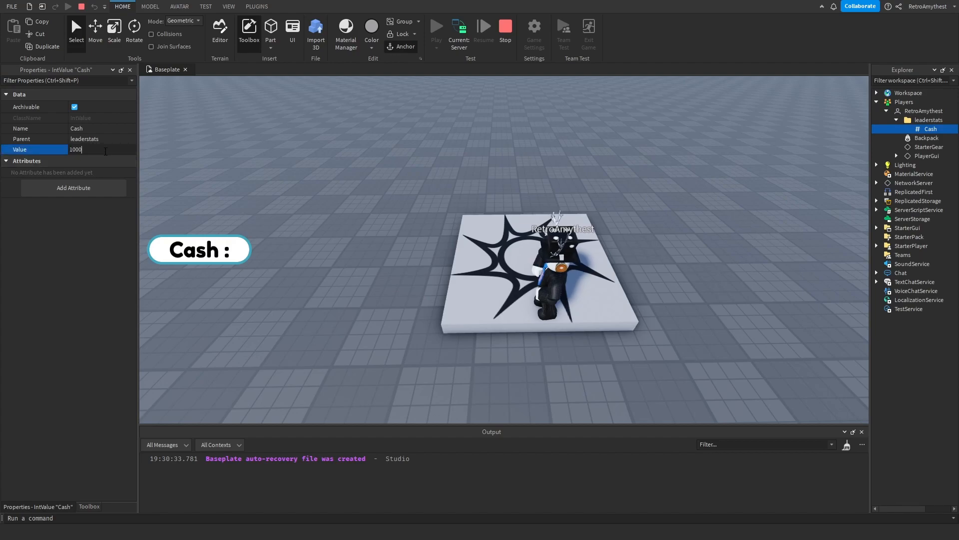
click(437, 27)
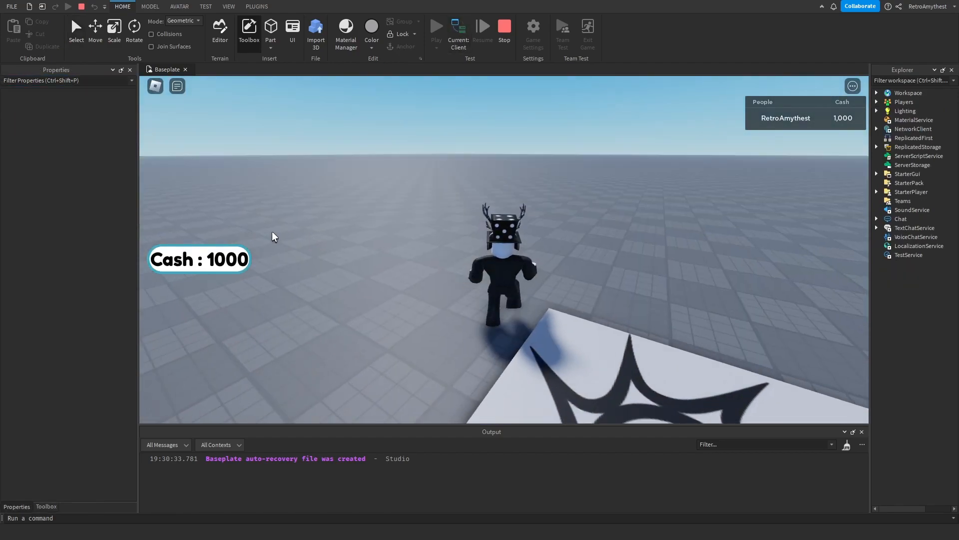